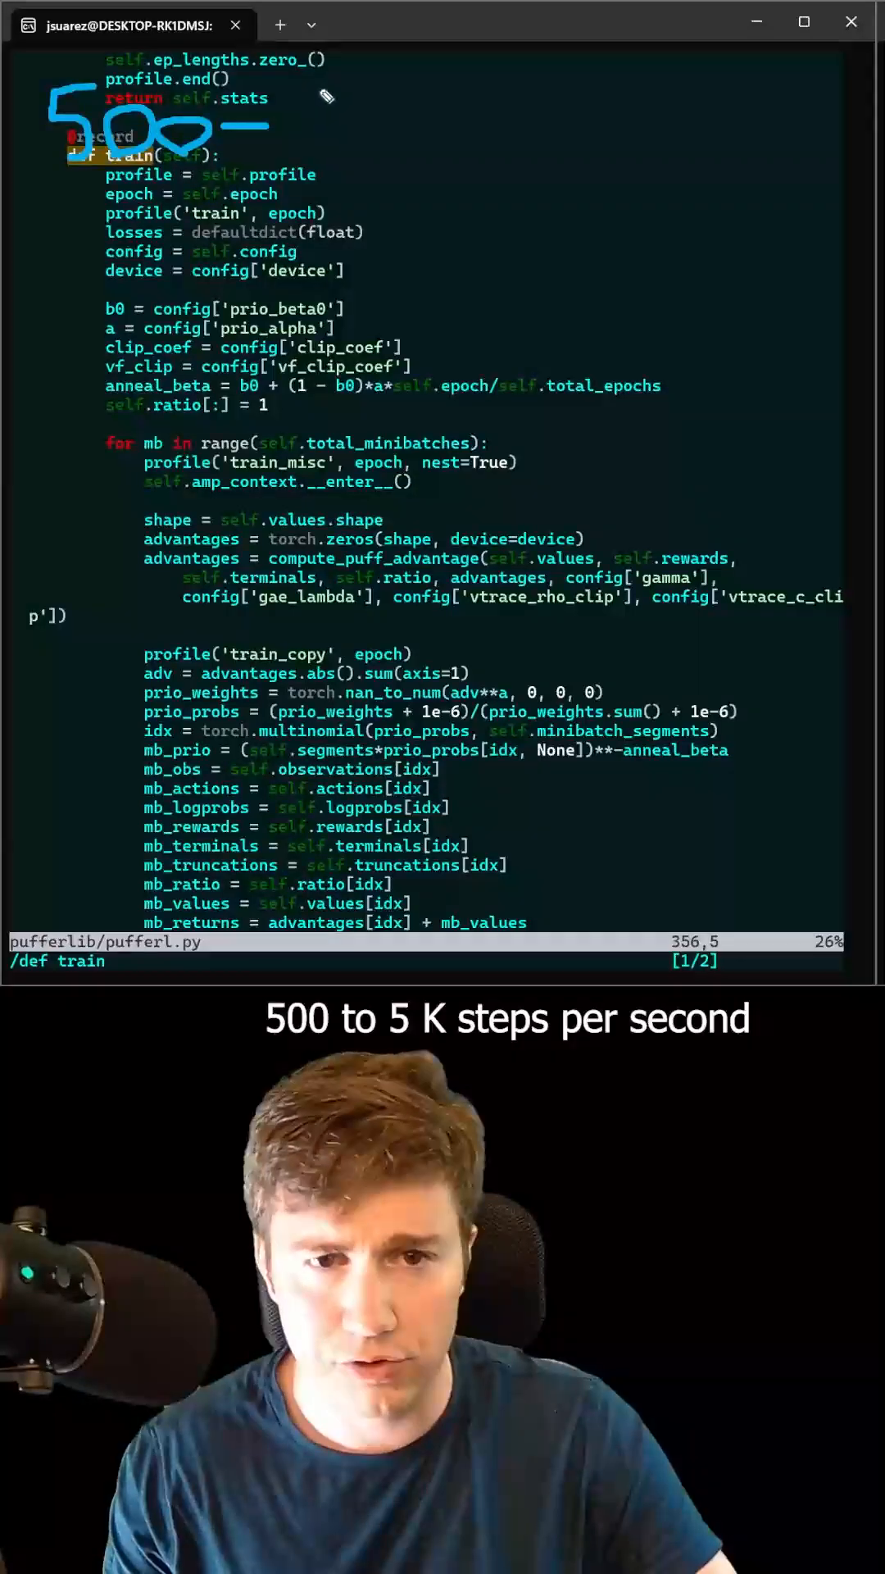
Handwrite the '500-5k' range note in the top-left over the code.
{"action": "left_click_drag", "start_coordinate": [291, 120], "coordinate": [378, 131]}
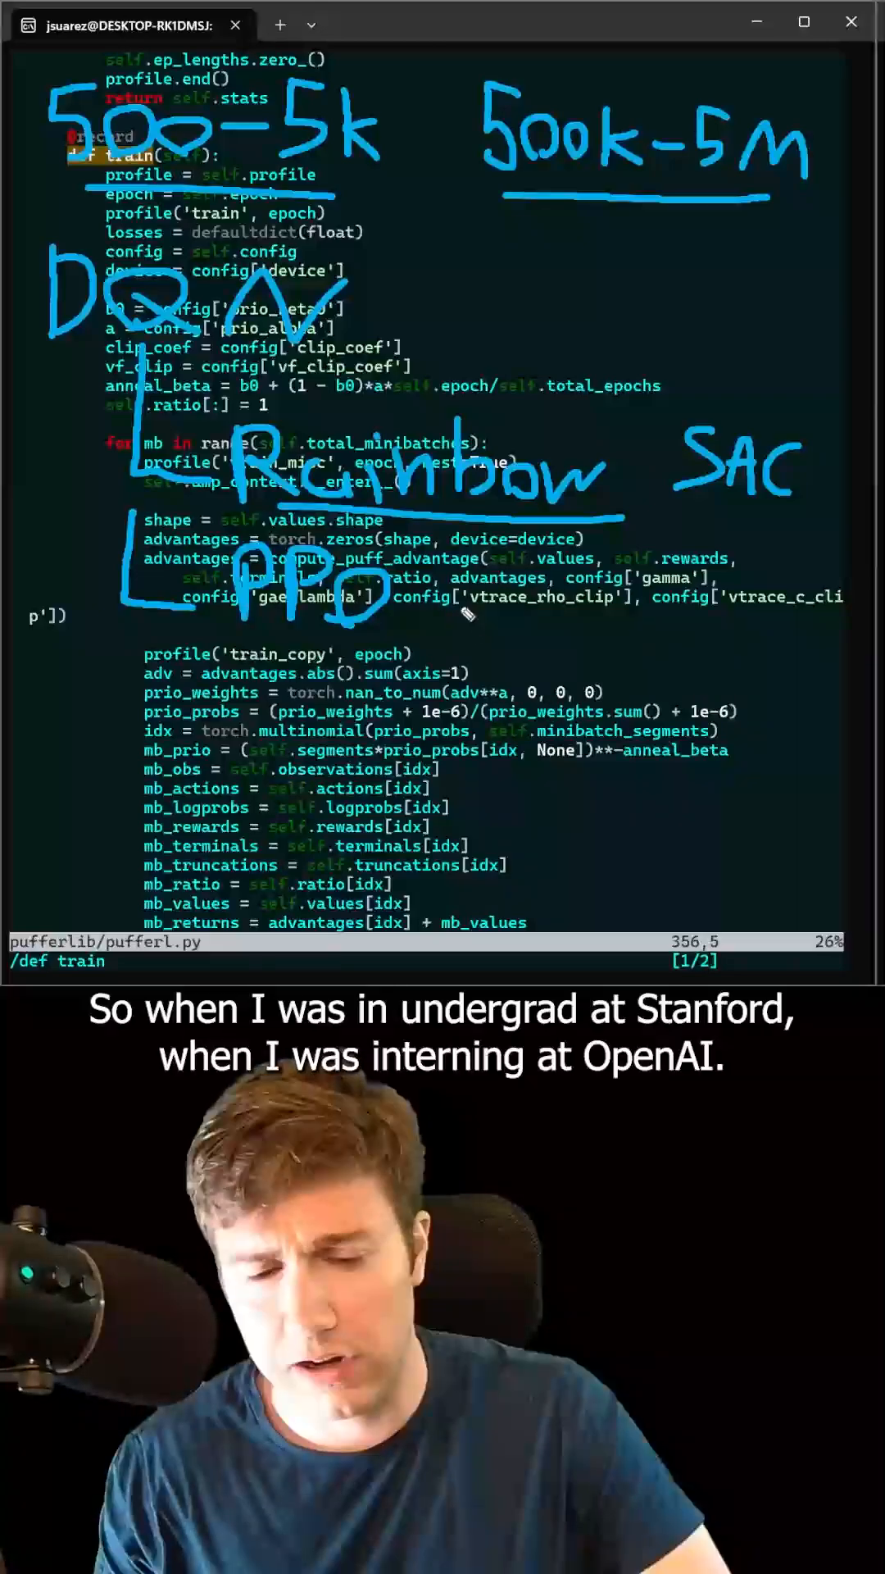
{"action": "mouse_move", "coordinate": [456, 623]}
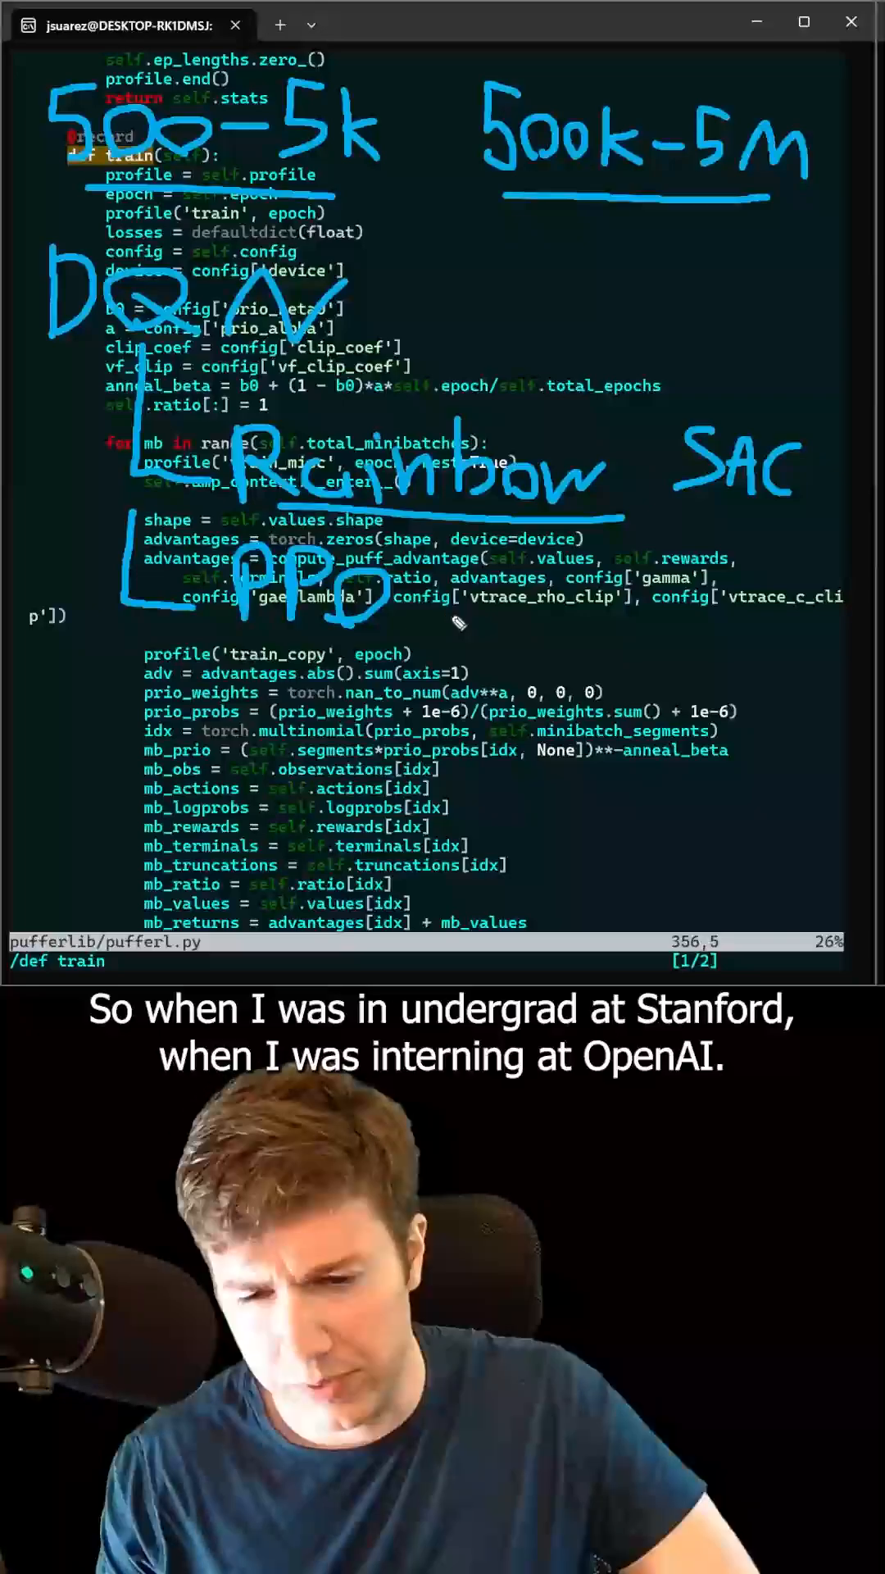